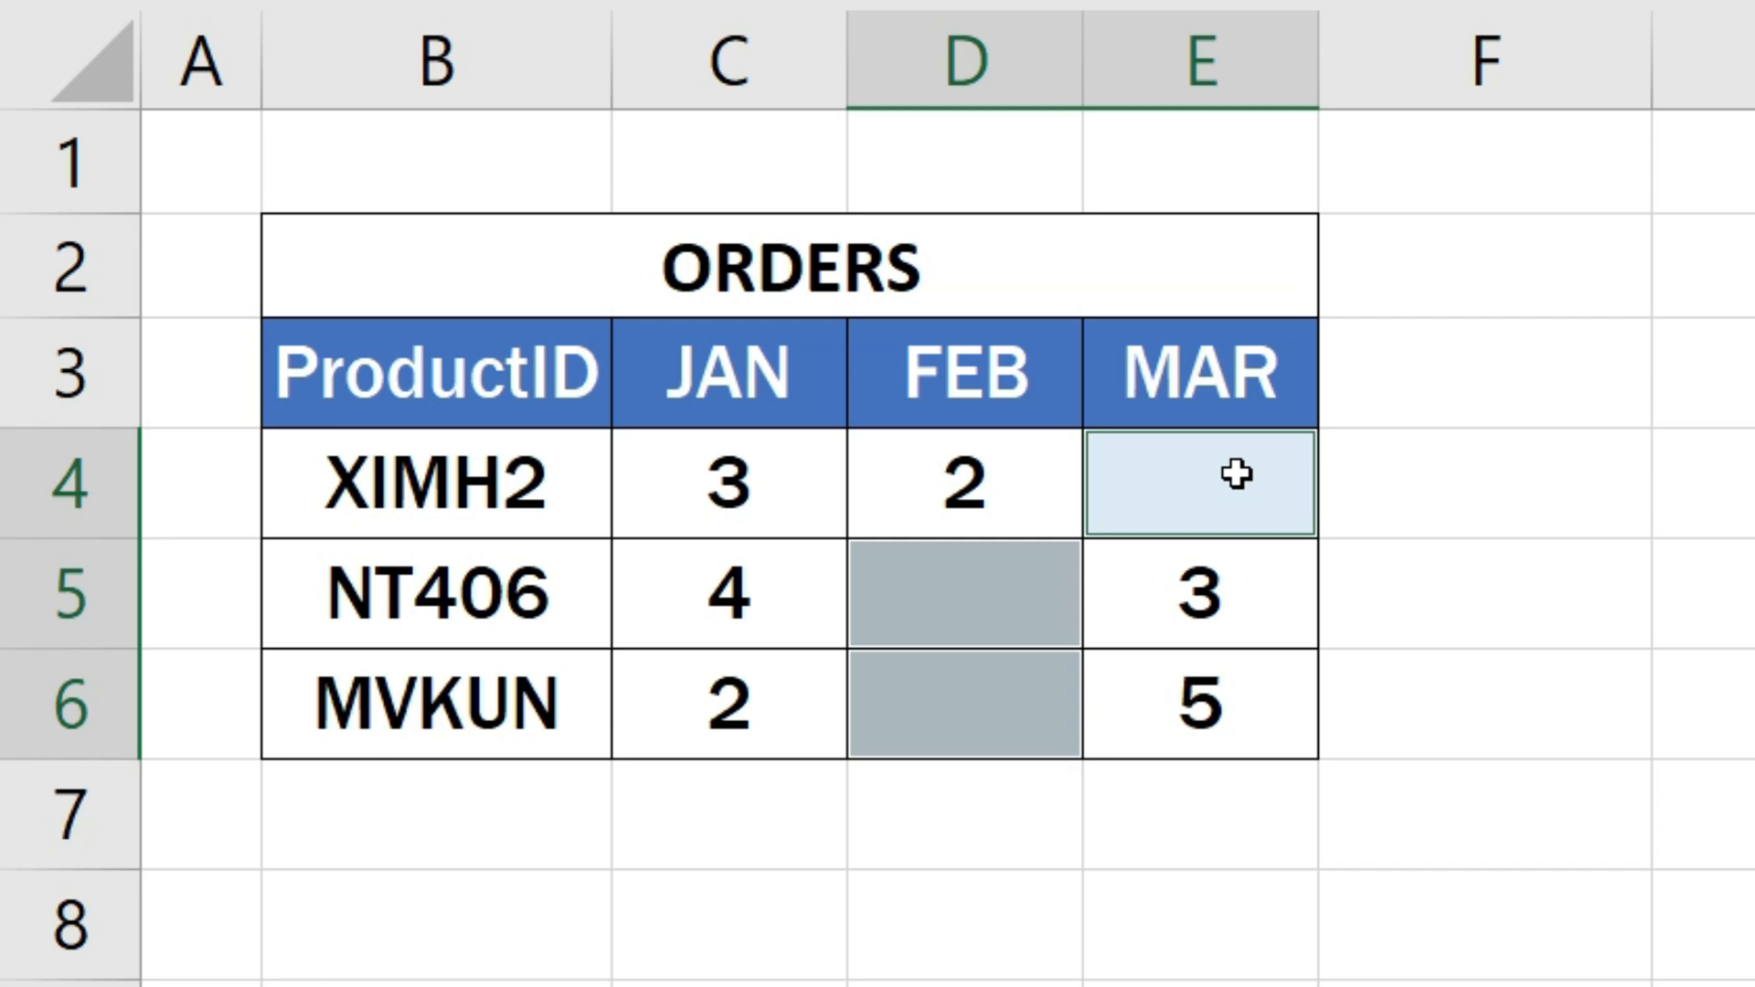
Select the ORDERS data range B4:E6 and bring up the Go To dialog with Ctrl+G
{"action": "type", "text": "0"}
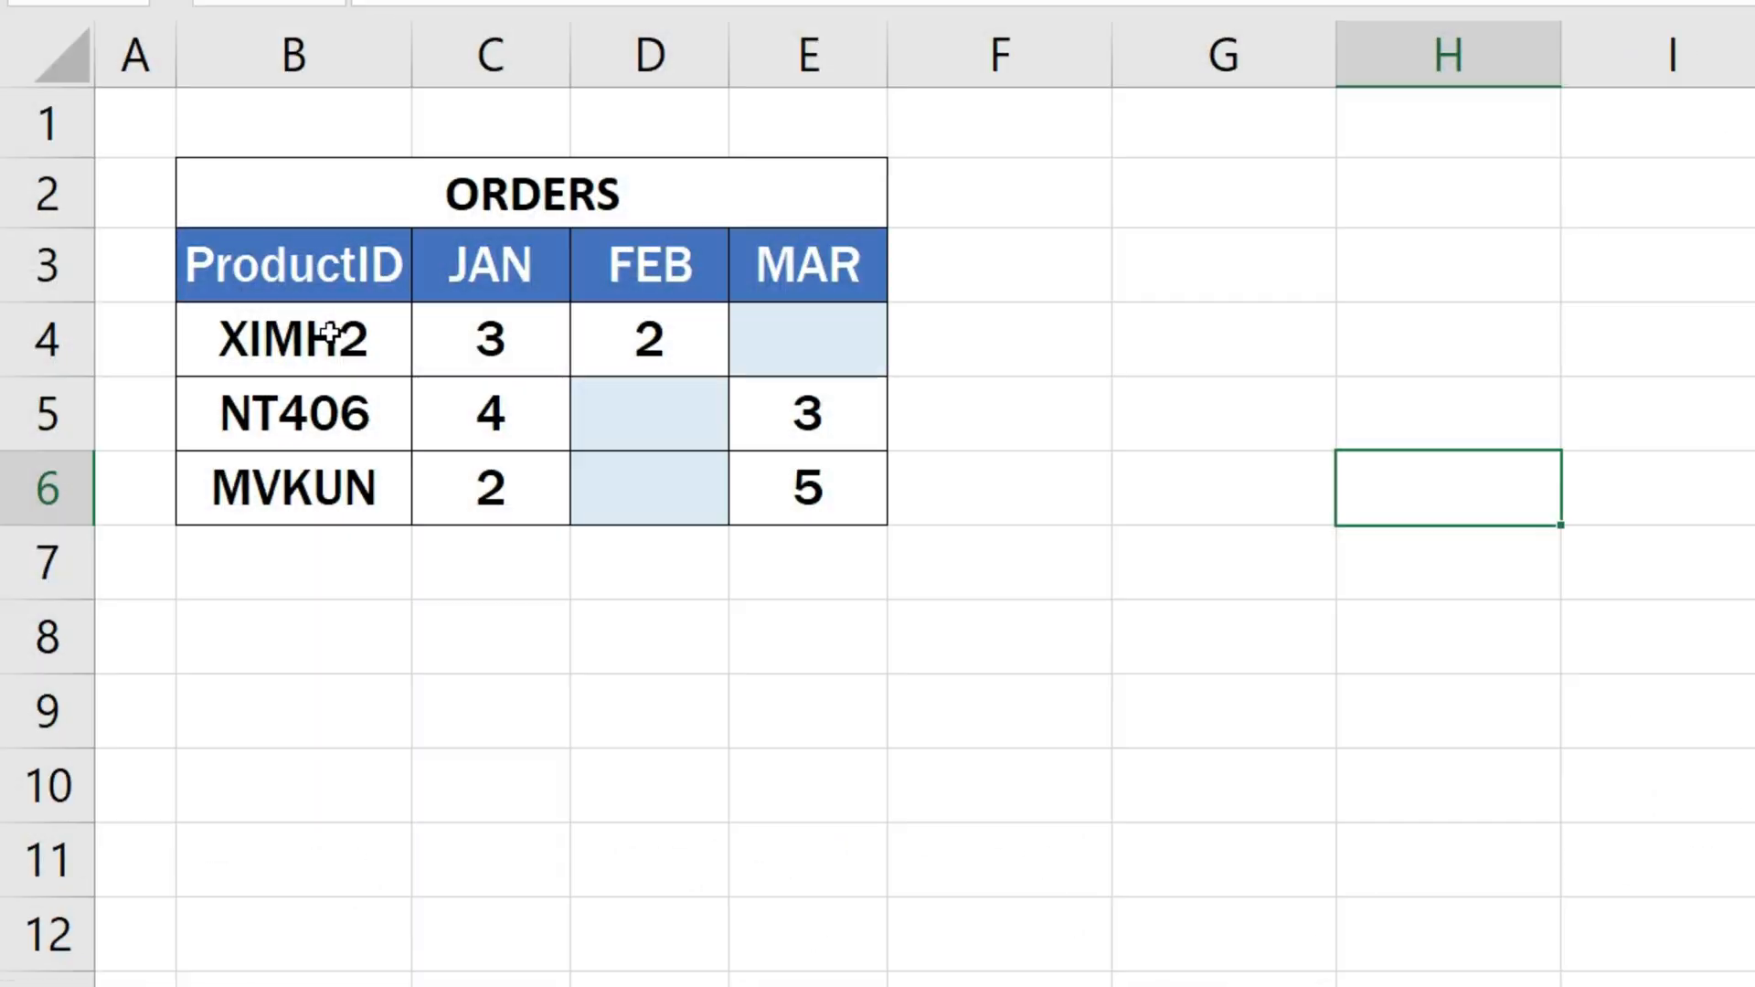
{"action": "left_click_drag", "start_coordinate": [293, 339], "coordinate": [647, 413]}
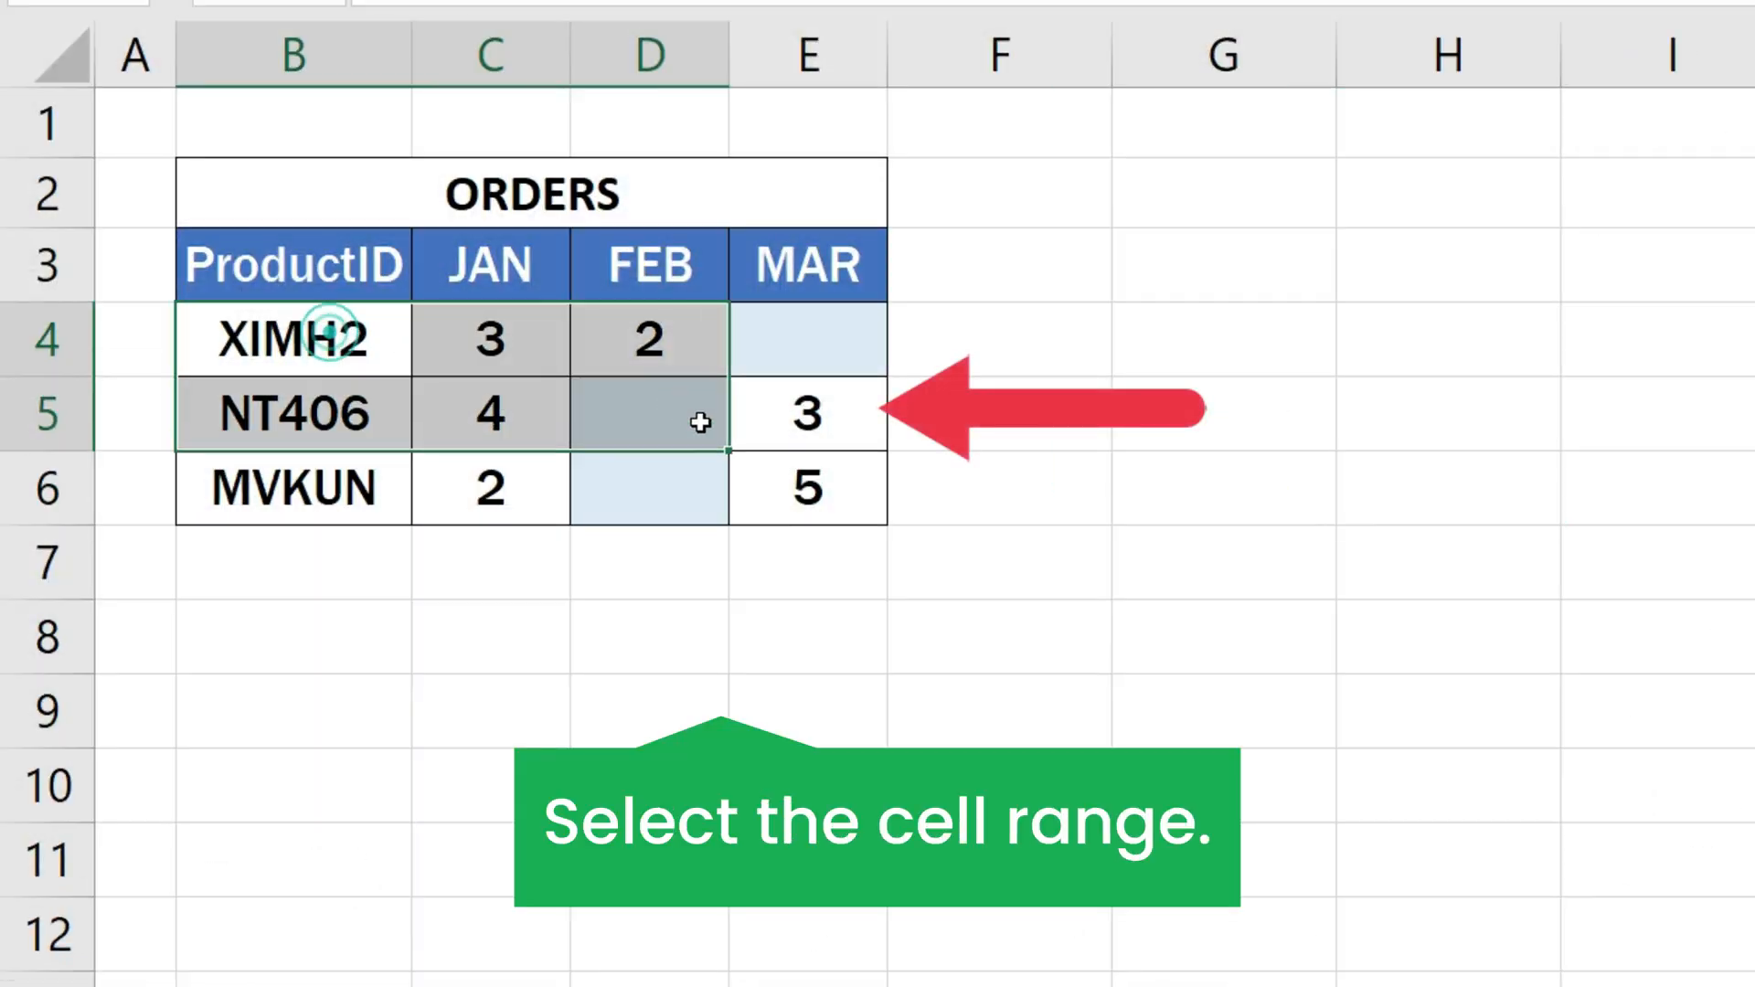
{"action": "left_click_drag", "start_coordinate": [294, 338], "coordinate": [808, 489]}
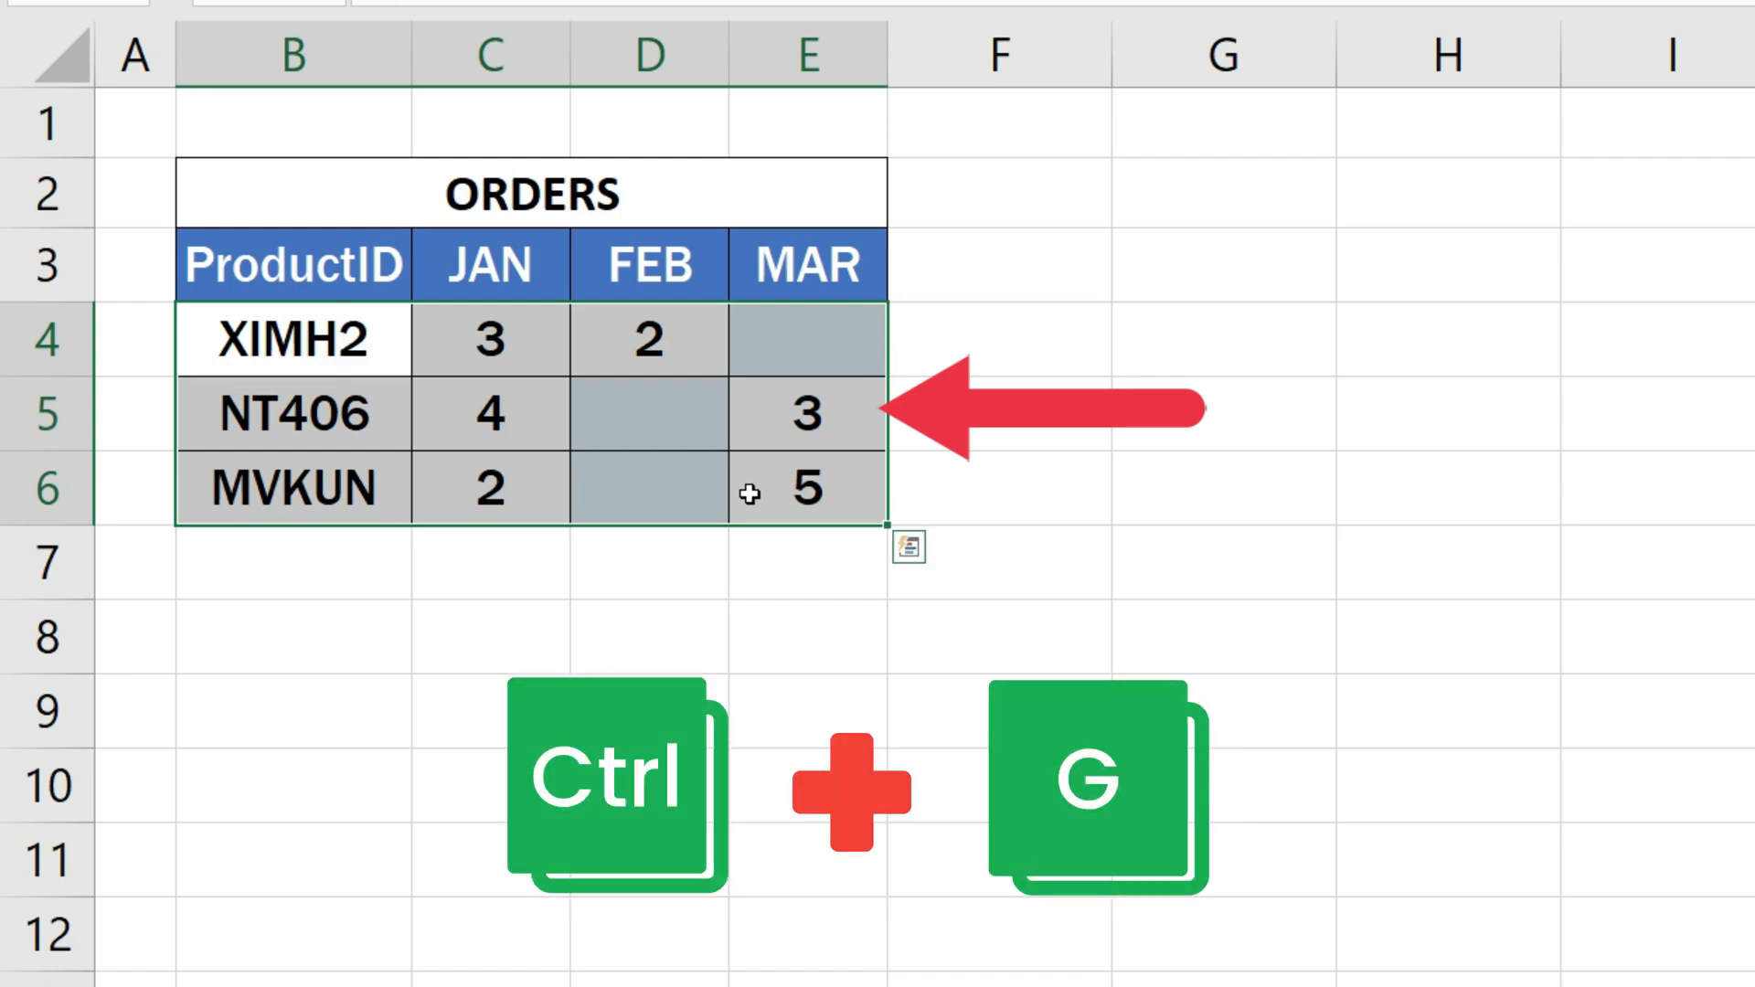
{"action": "key", "text": "ctrl+g"}
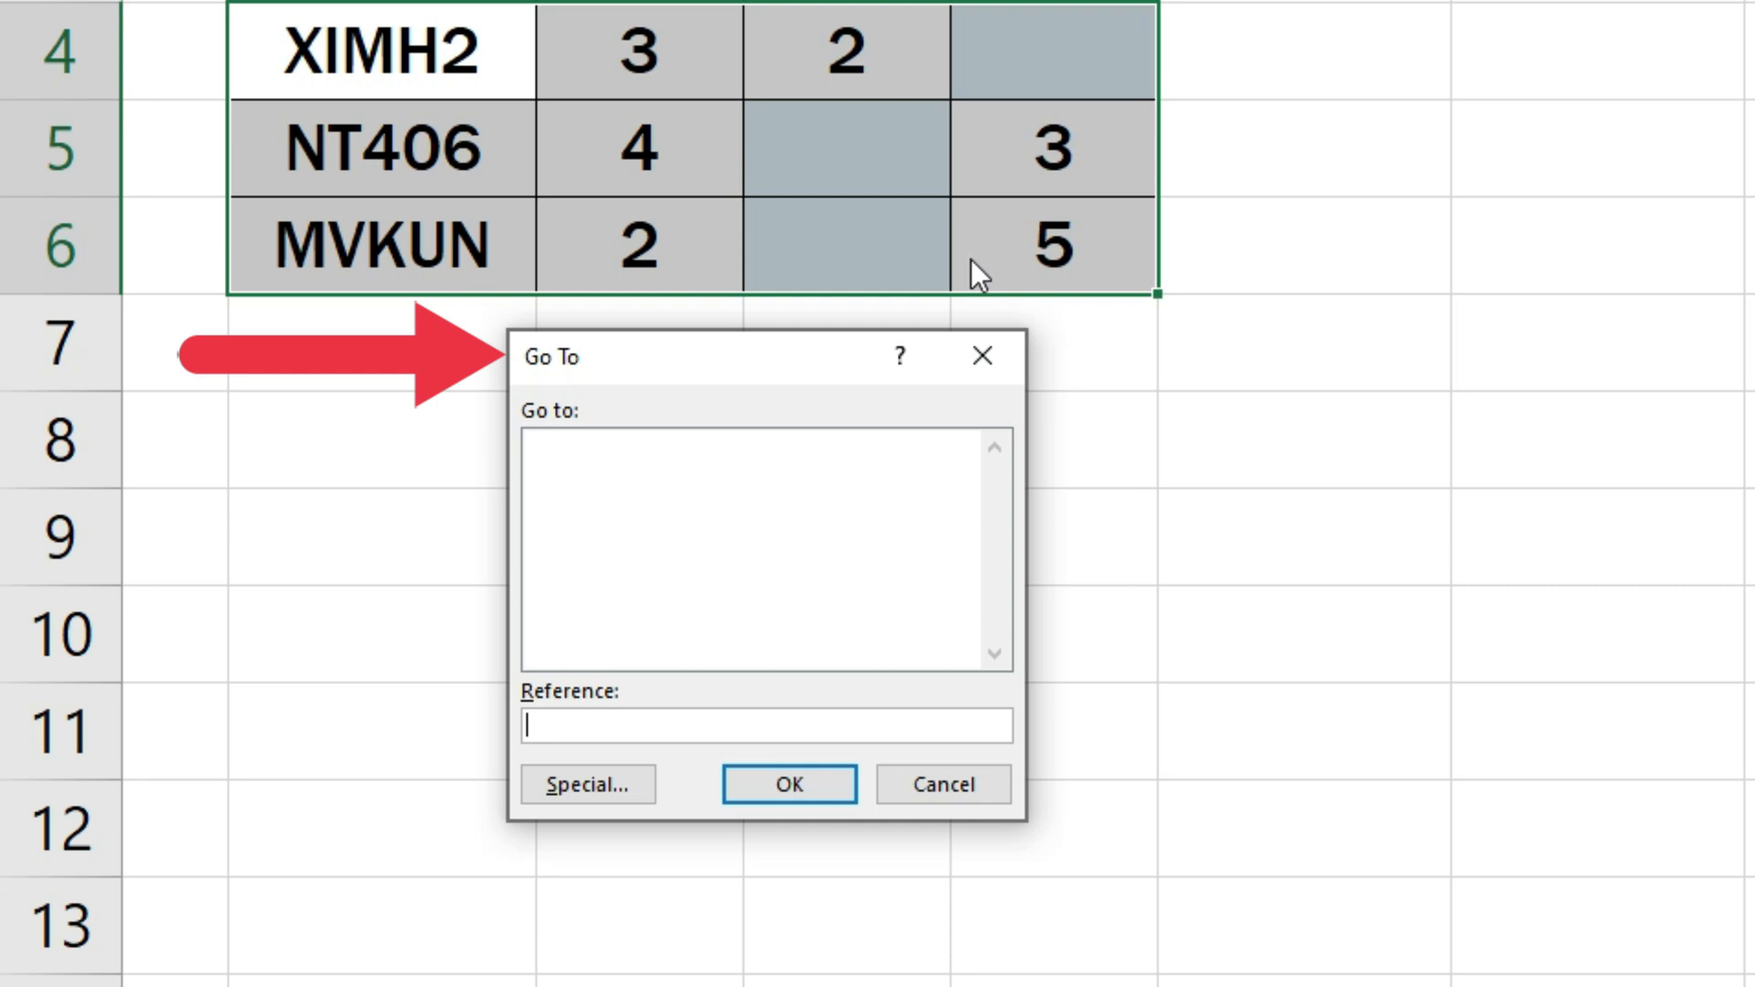
Use Go To Special with the Blanks option to select only the empty cells
{"action": "left_click", "coordinate": [587, 783]}
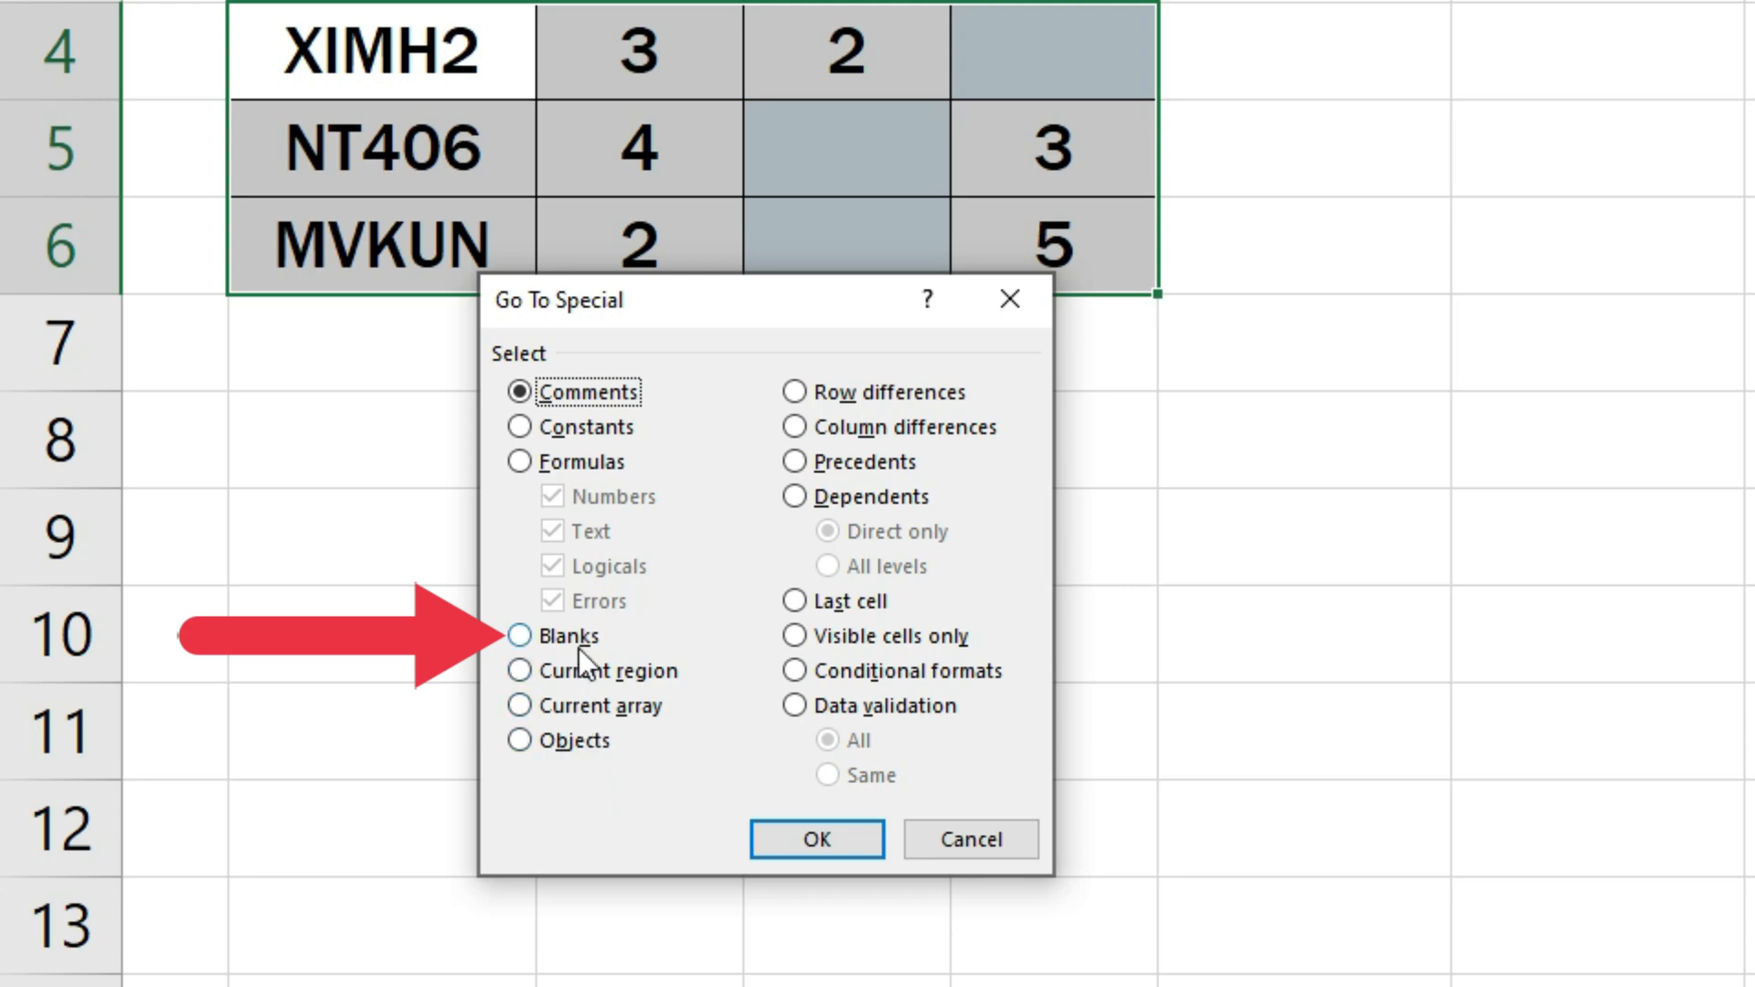
{"action": "left_click", "coordinate": [518, 635]}
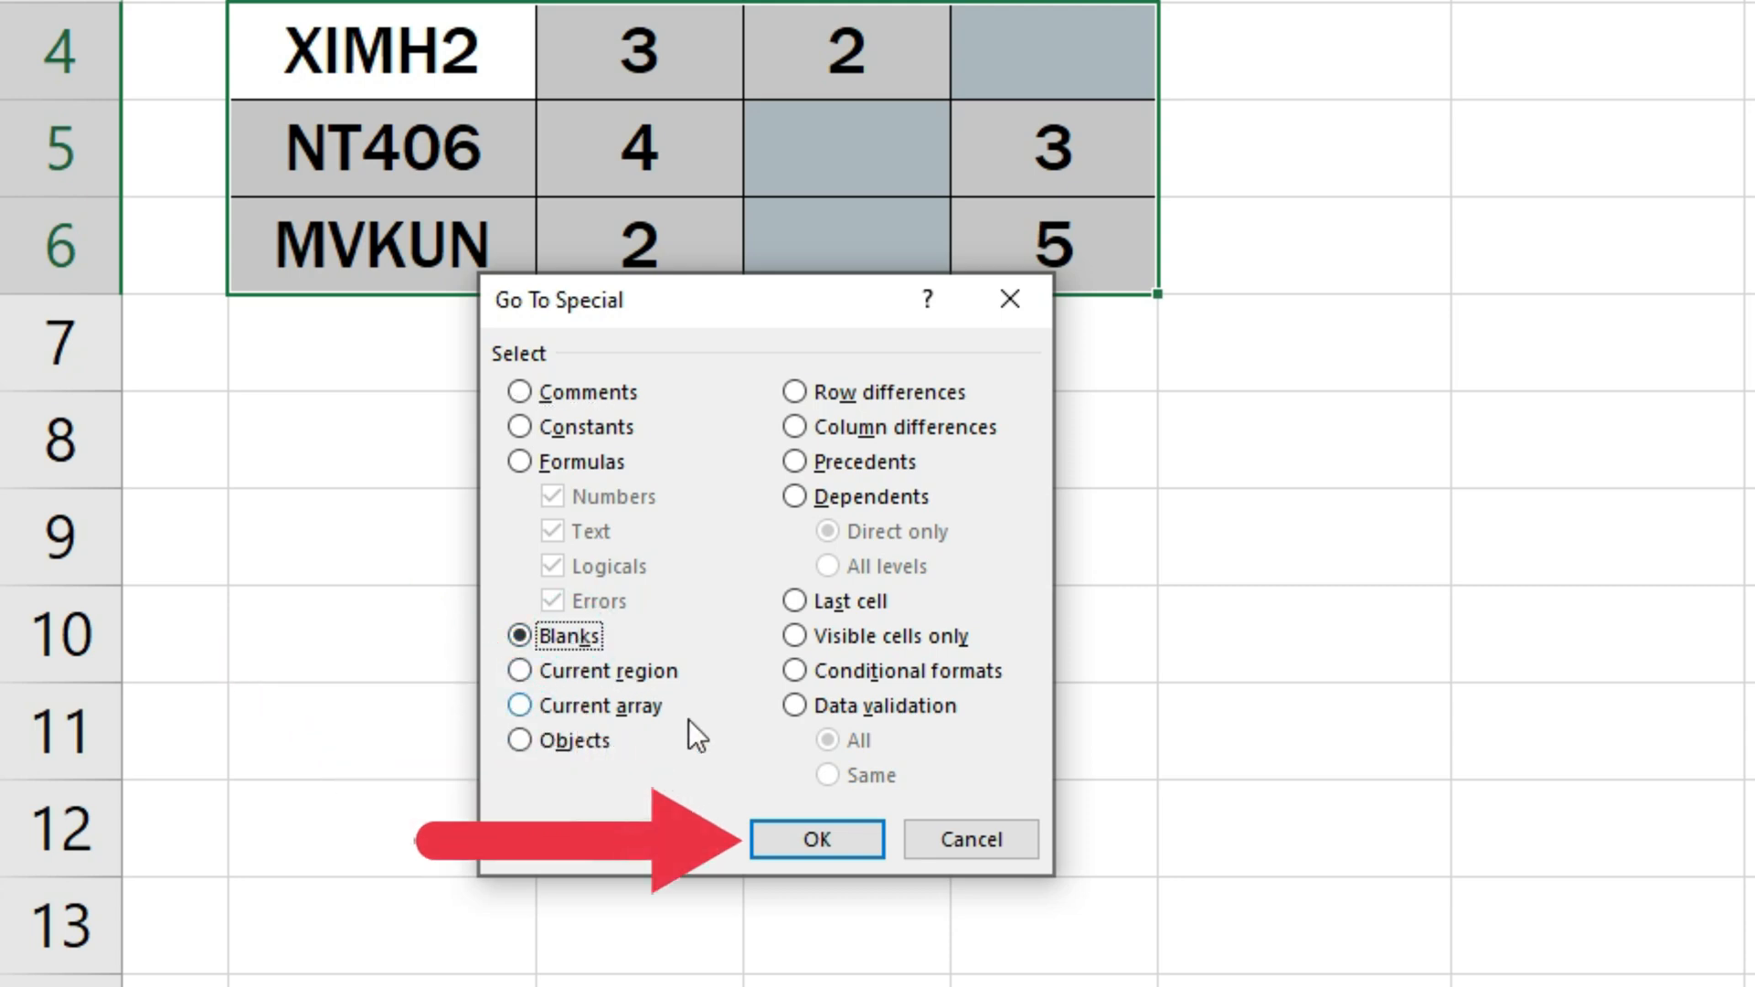
{"action": "left_click", "coordinate": [816, 838]}
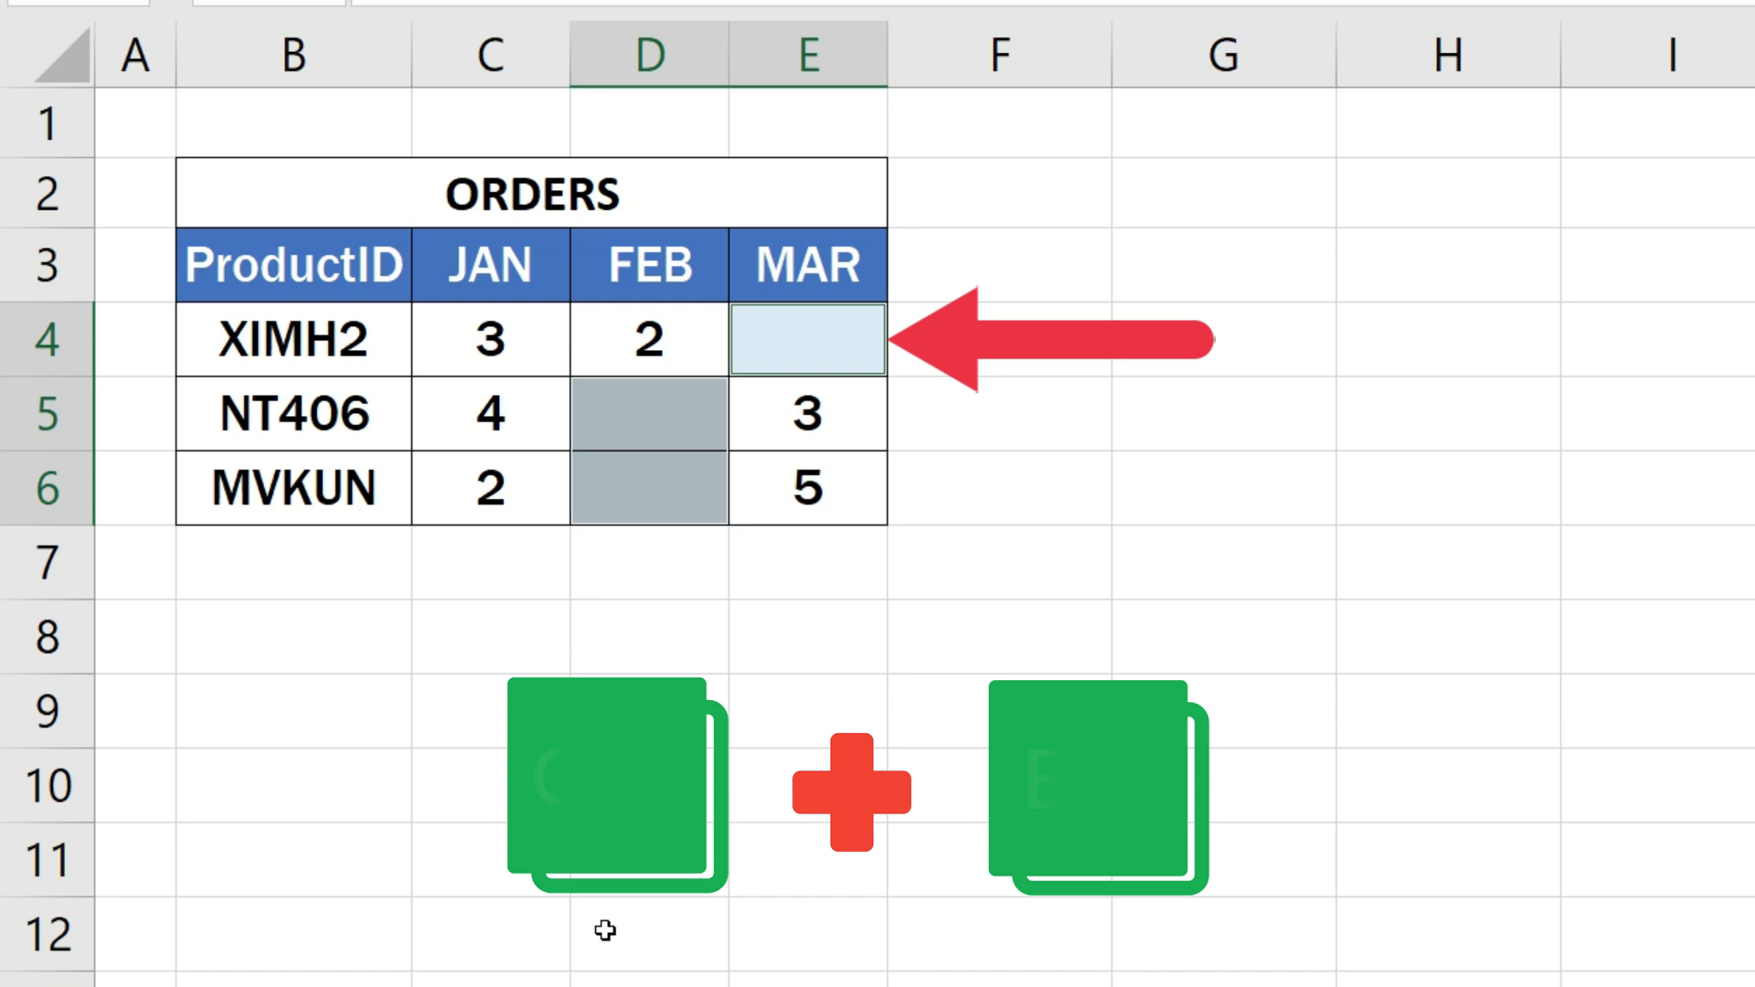
Fill the three selected blank cells with 0, then revert them to empty
{"action": "key", "text": "ctrl+enter"}
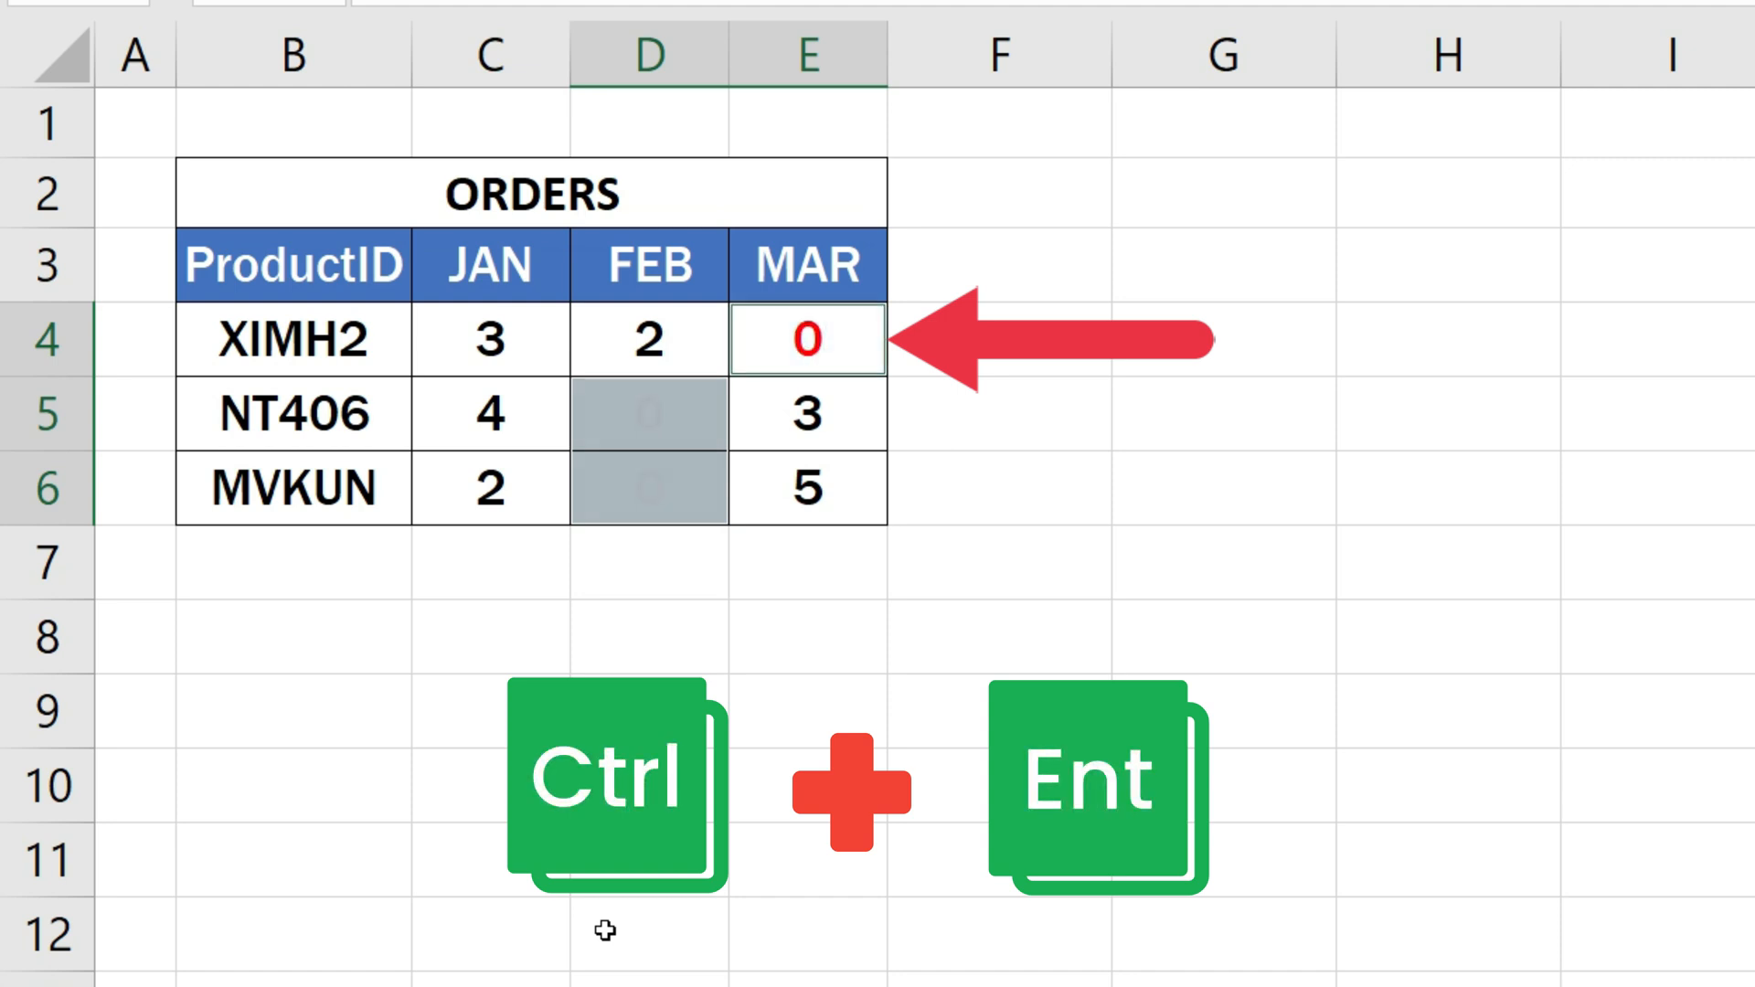
{"action": "key", "text": "ctrl+enter"}
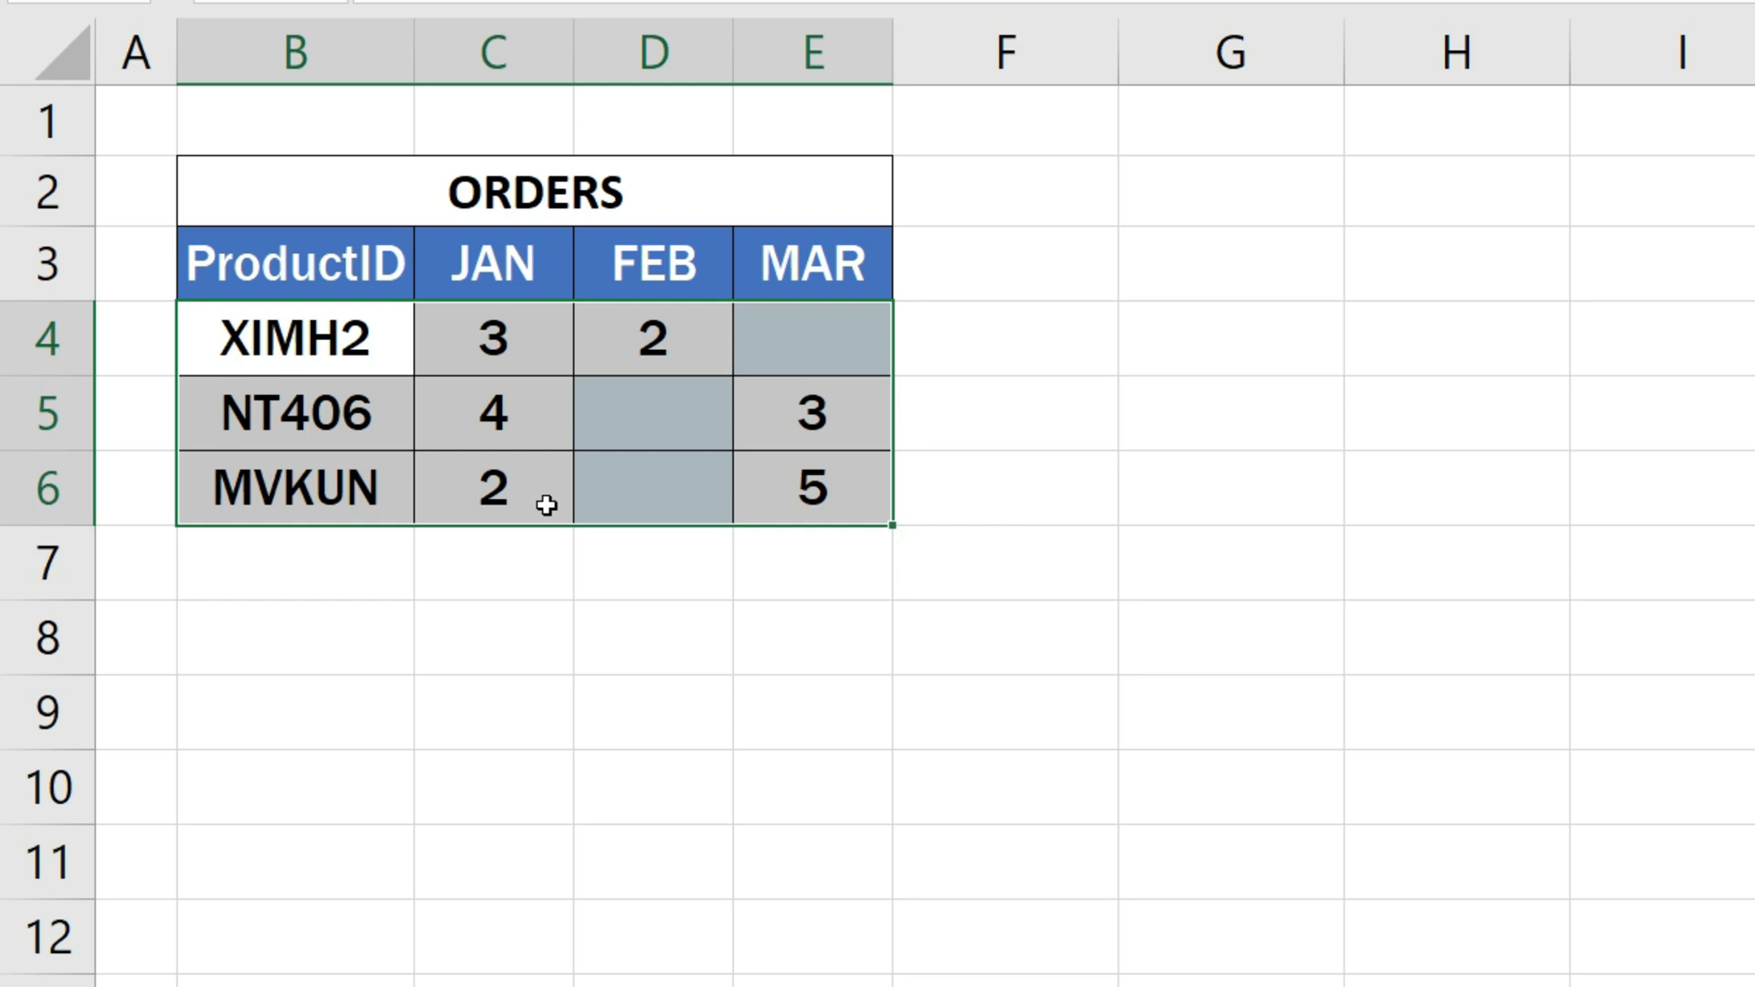
Open Find and Replace on the Replace tab for the selected B4:E6 range
{"action": "key", "text": "Ctrl+h"}
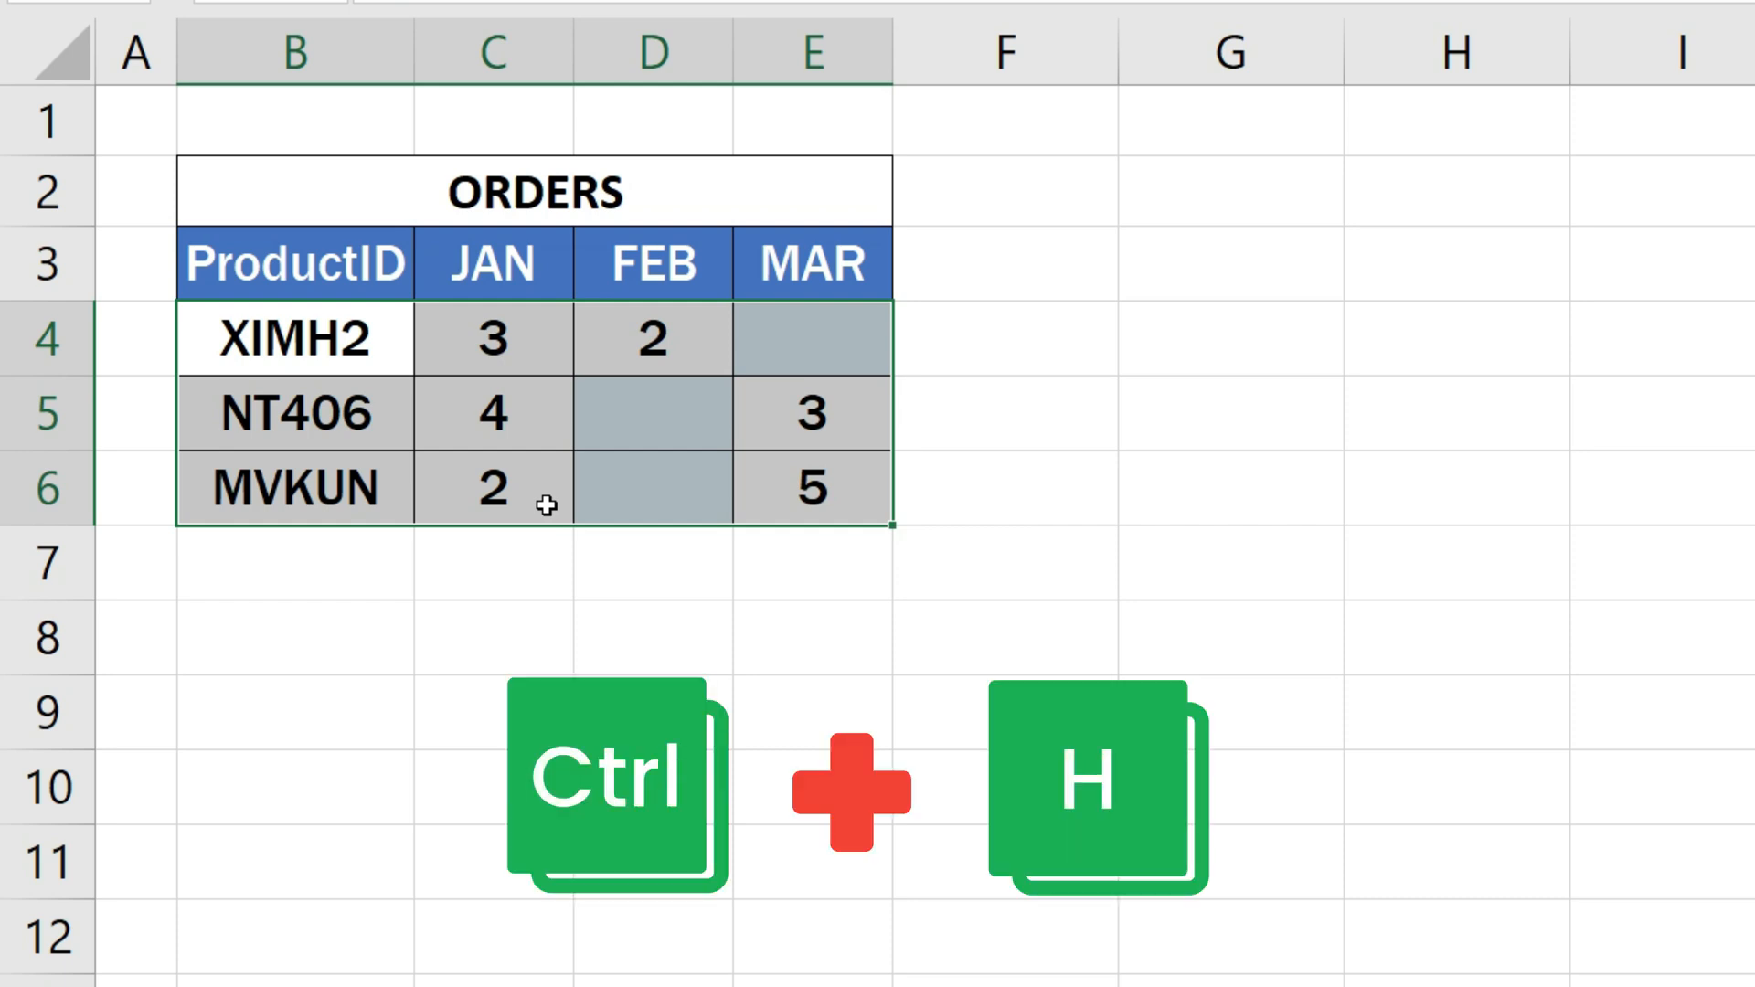
{"action": "key", "text": "ctrl+h"}
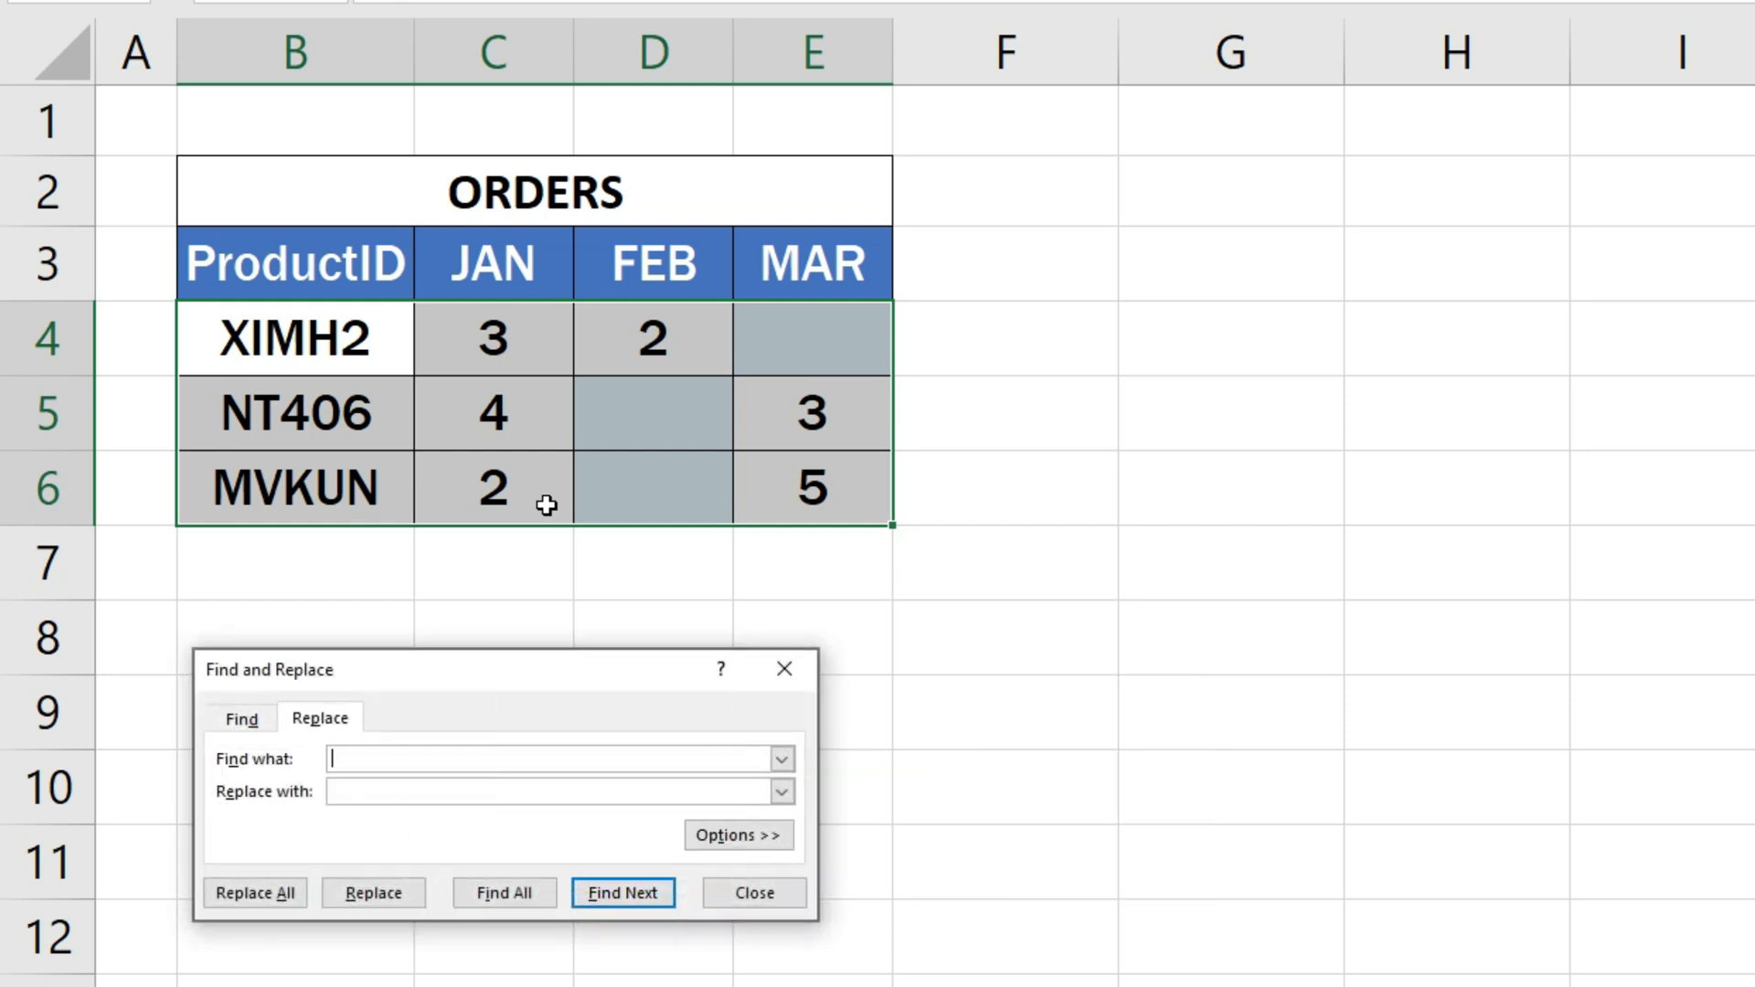
{"action": "scroll", "scroll_direction": "down", "scroll_amount": 3}
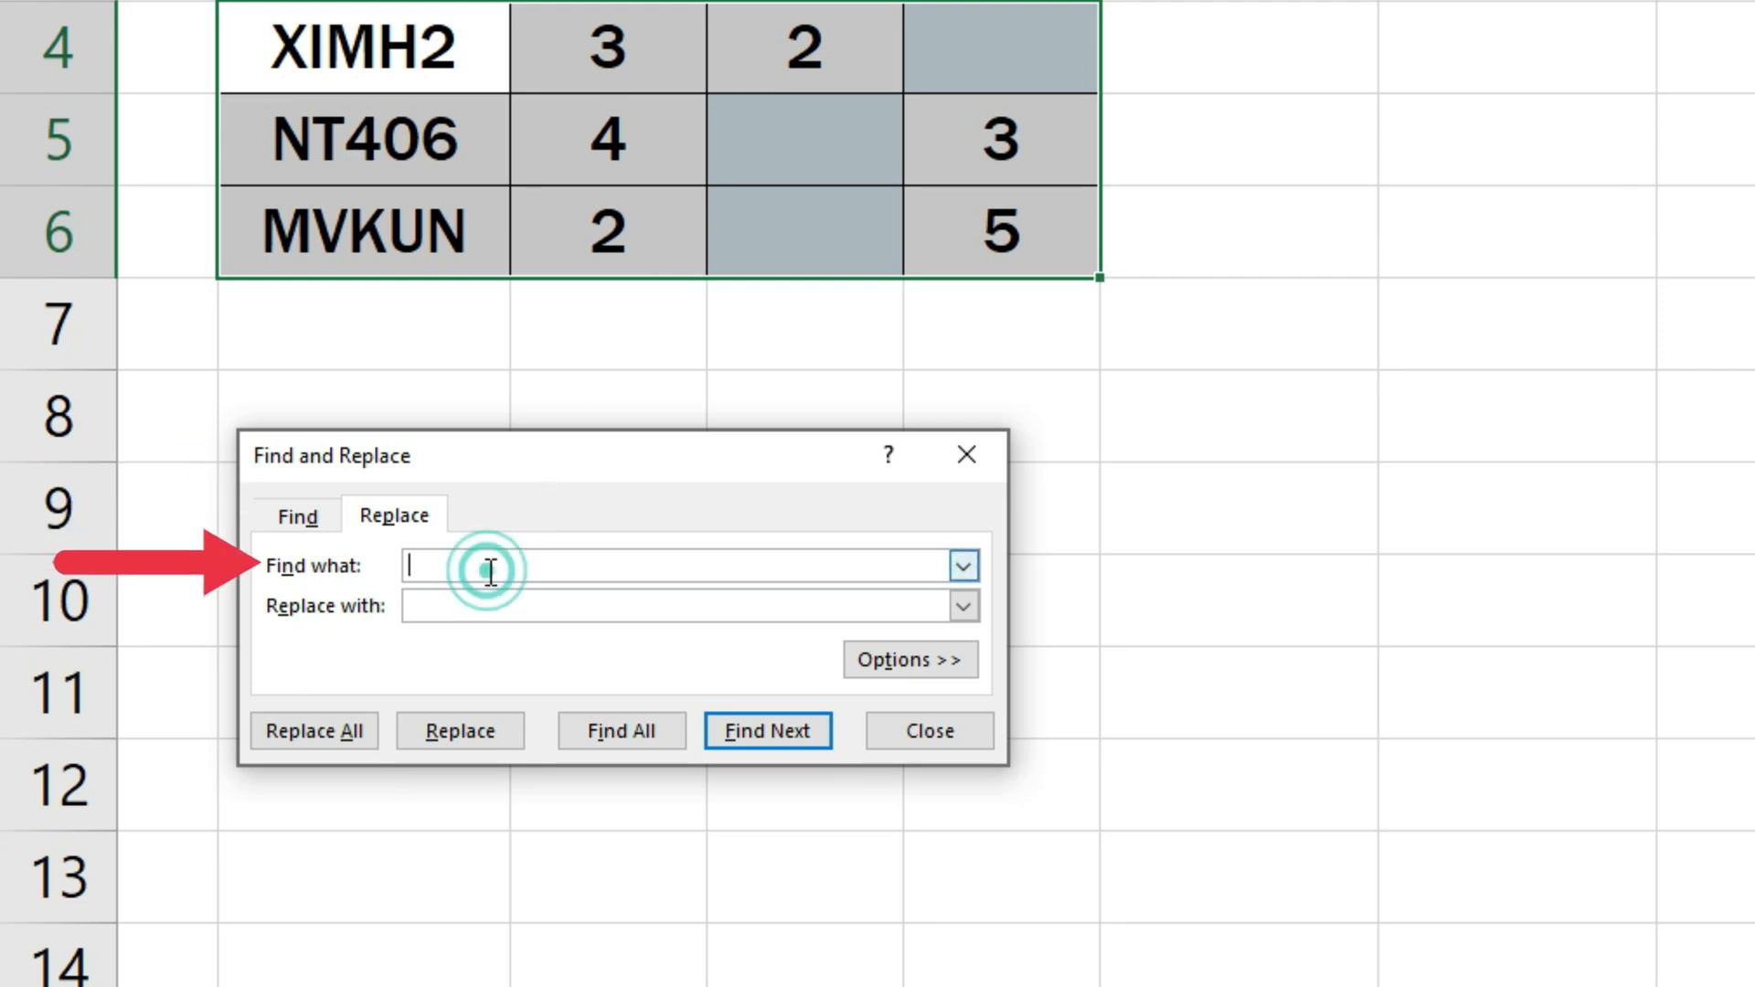
Replace all blank cells with a hyphen, leaving Find what empty
{"action": "left_click", "coordinate": [683, 605]}
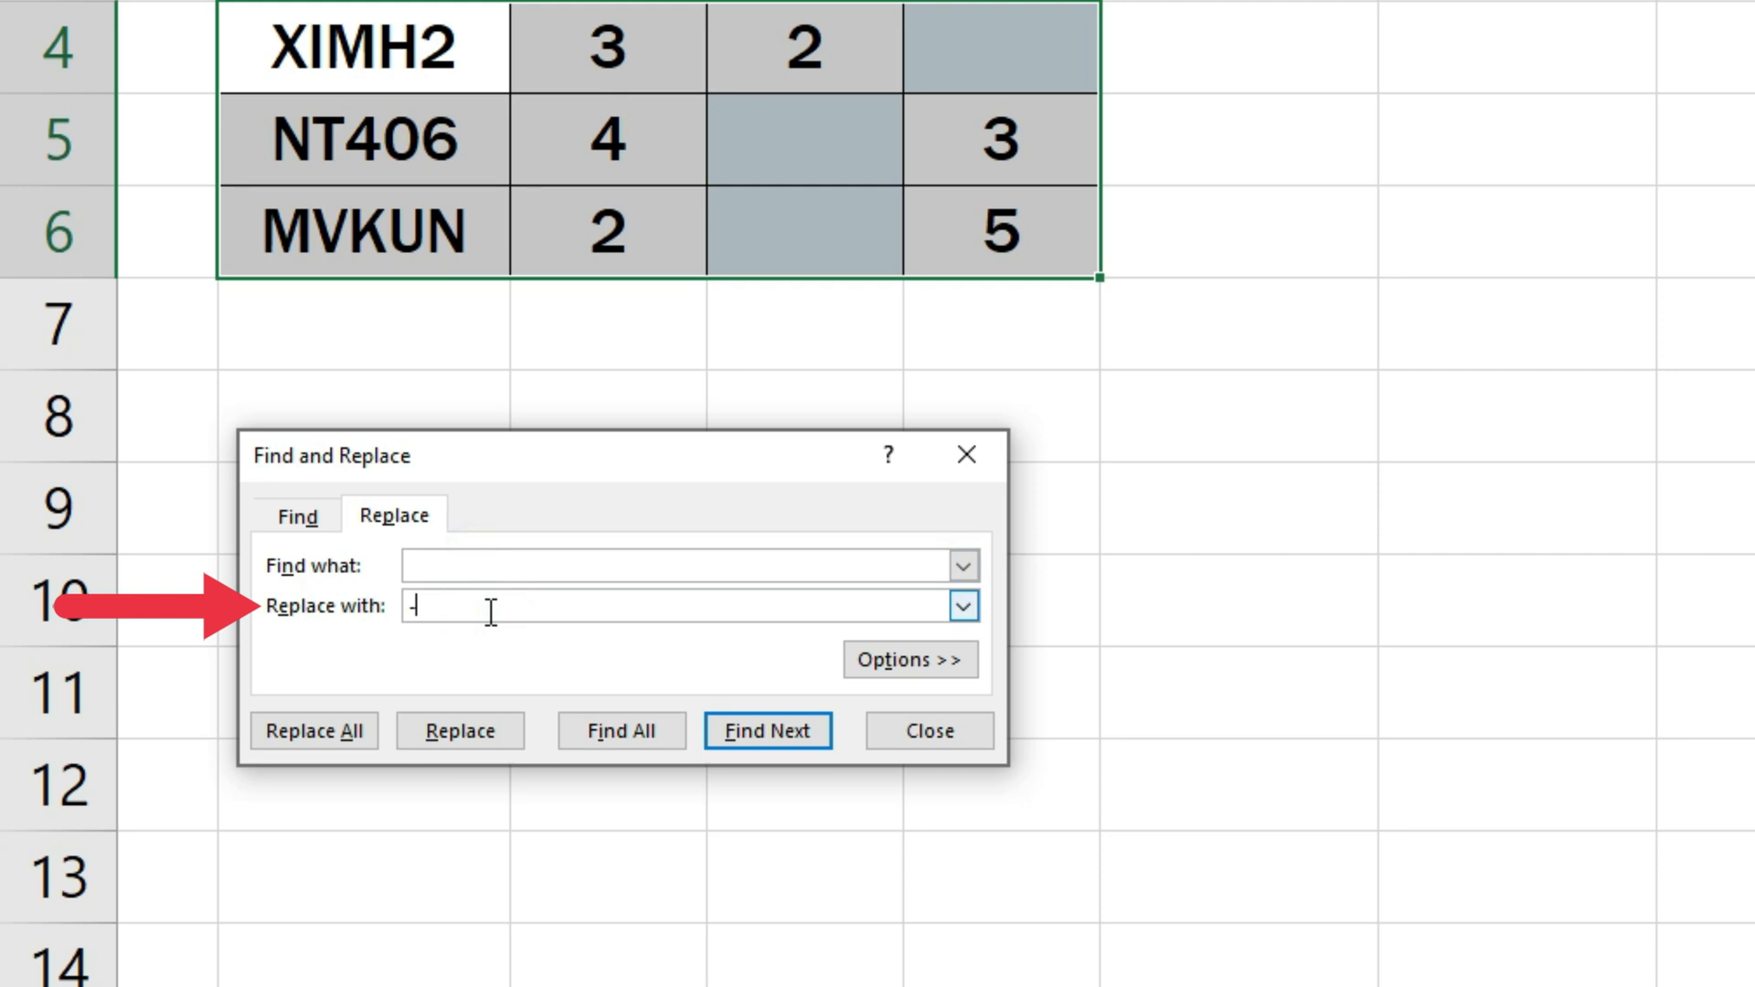
{"action": "type", "text": "-"}
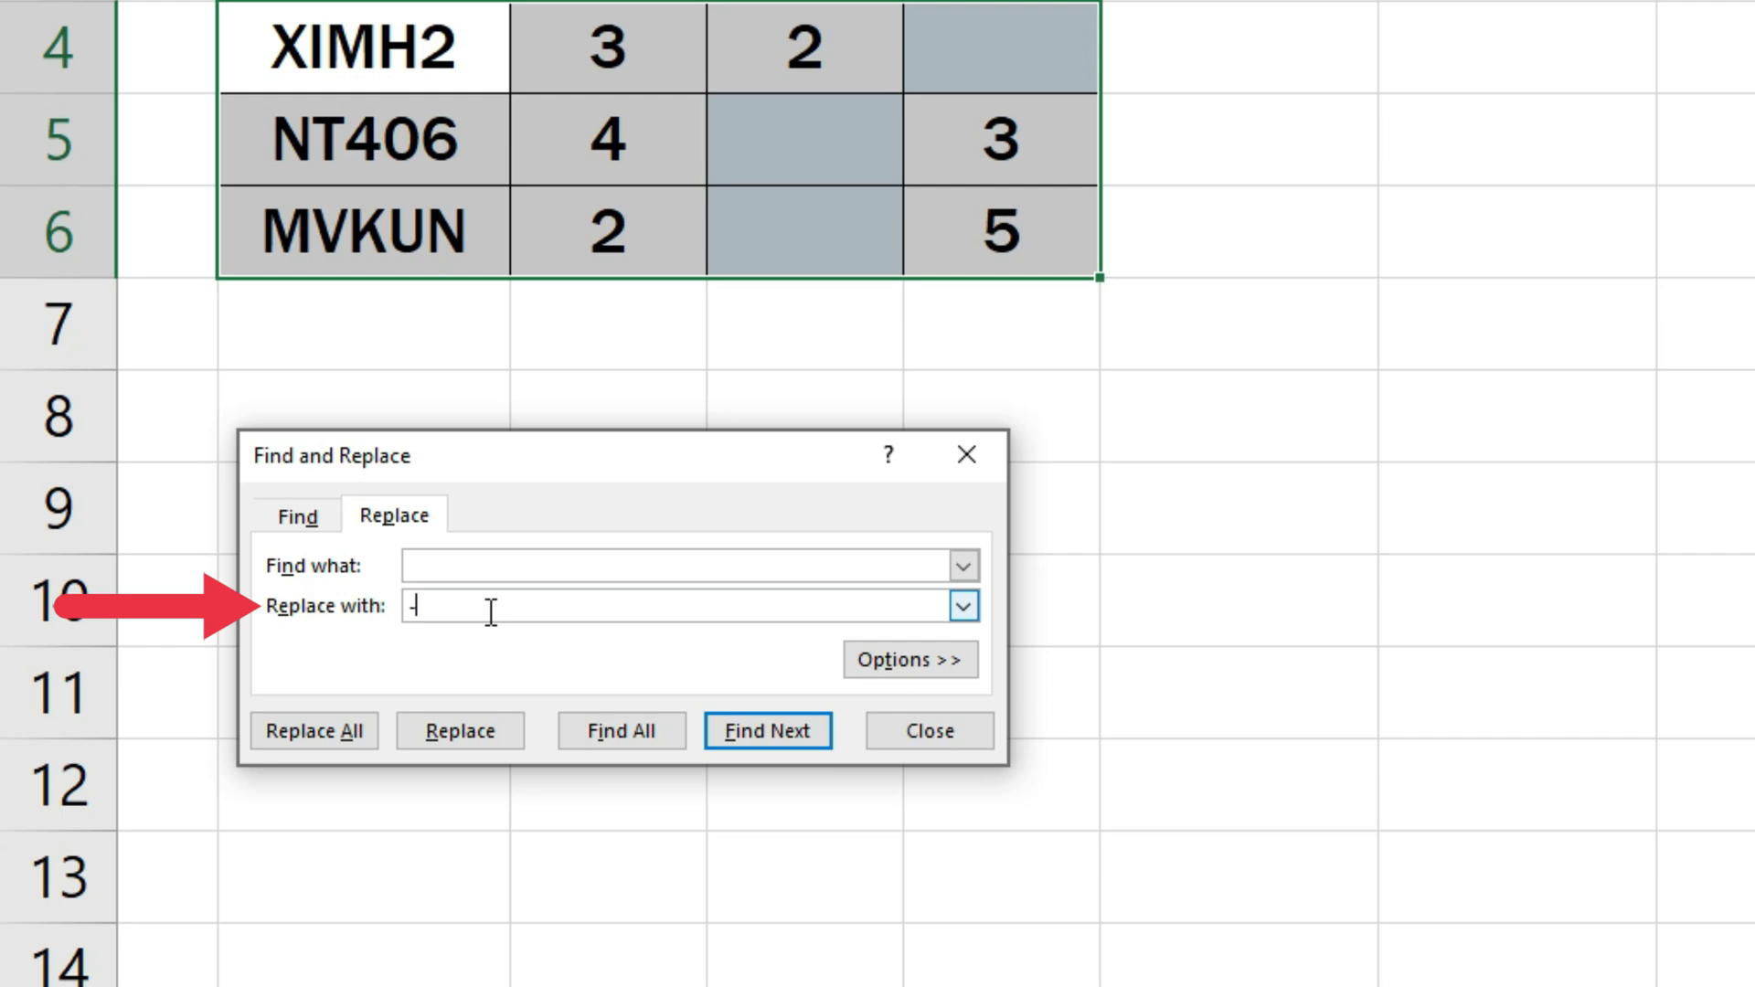
{"action": "left_click", "coordinate": [315, 731]}
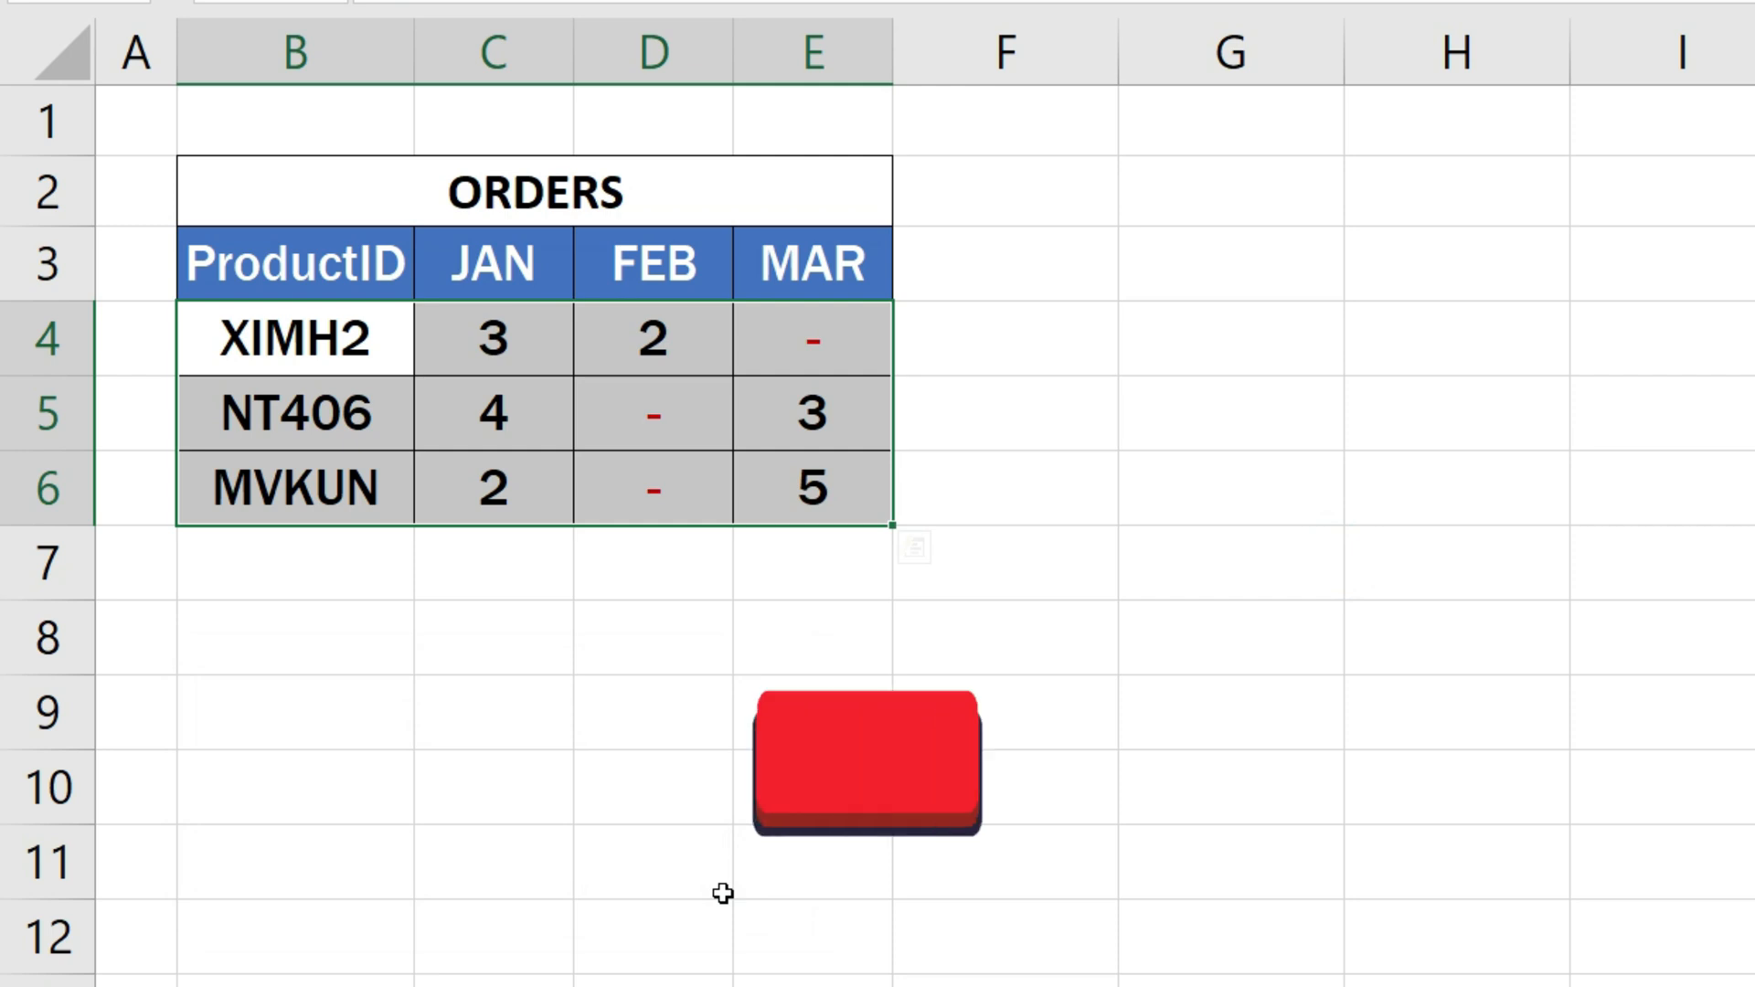
Dismiss the replacement confirmation message and close Find and Replace
{"action": "left_click", "coordinate": [870, 756]}
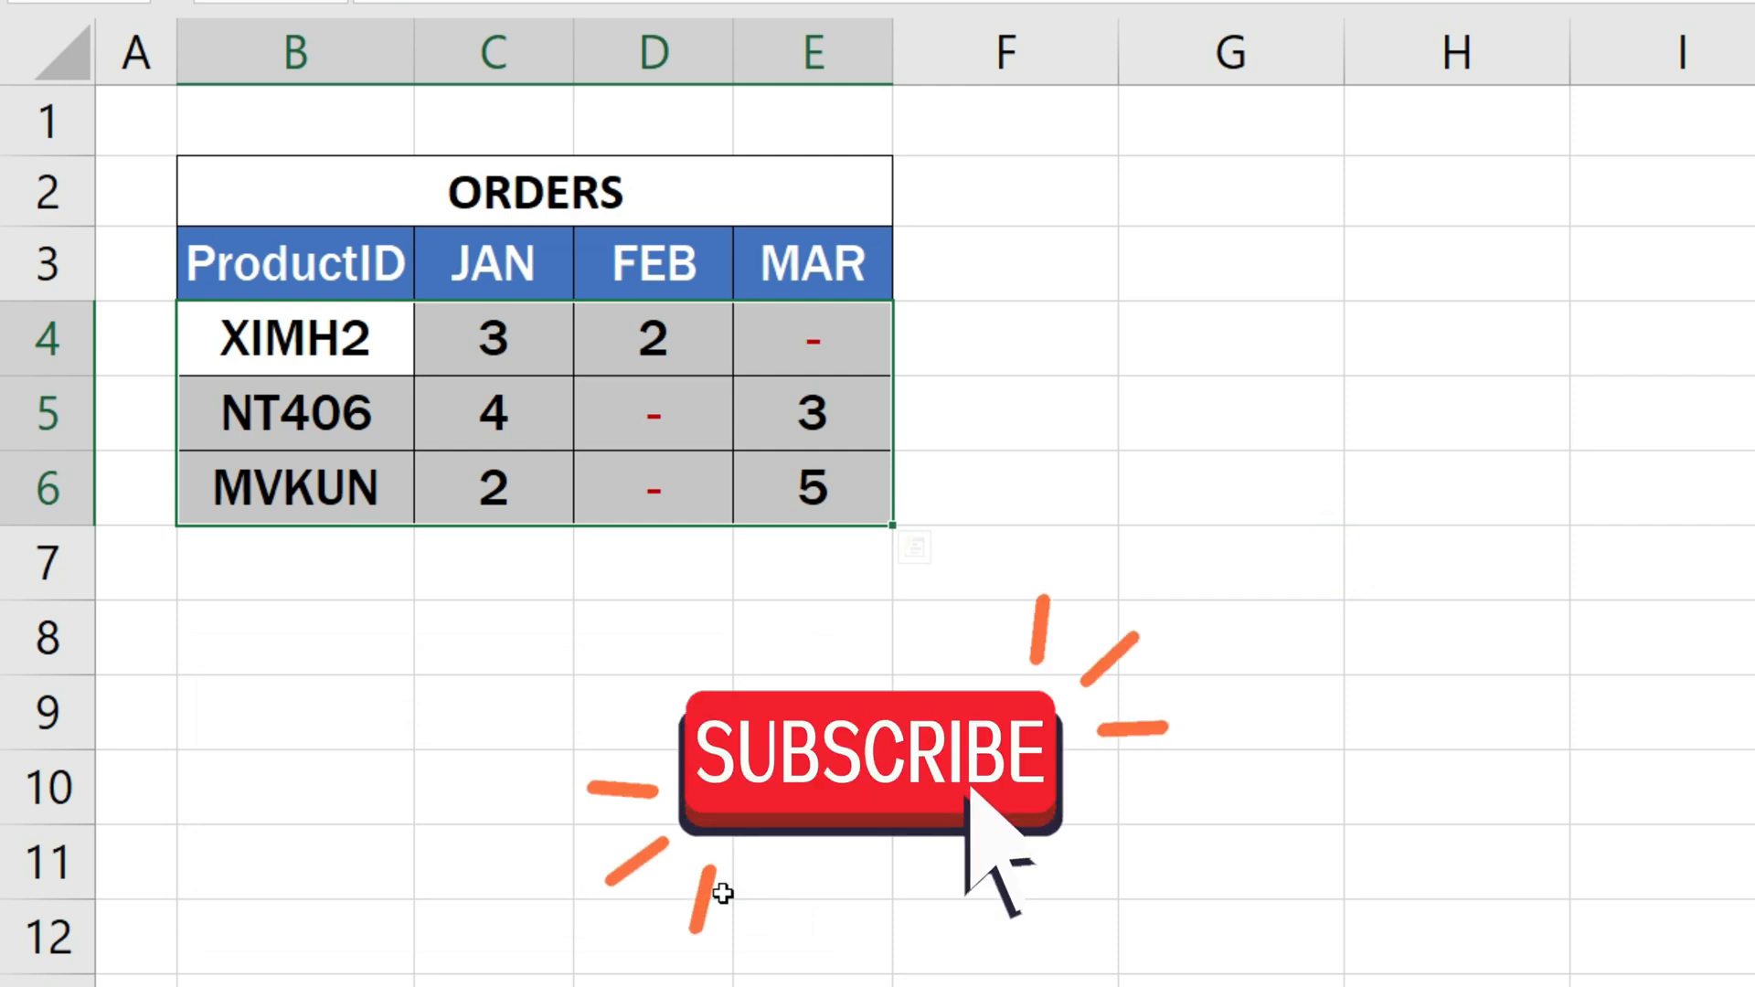